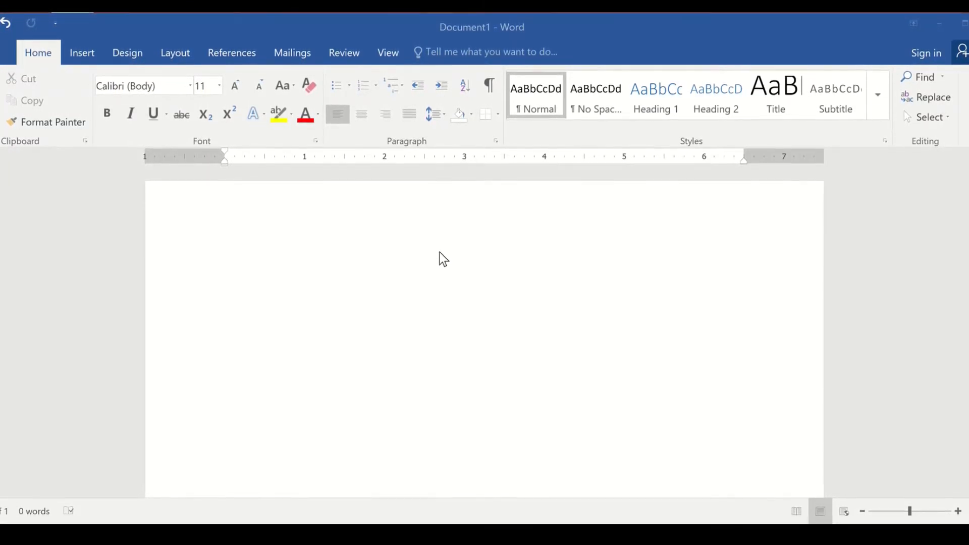
Start Dictate on the Home tab and speak the welcome paragraph thanking viewers.
{"action": "left_click", "coordinate": [234, 78]}
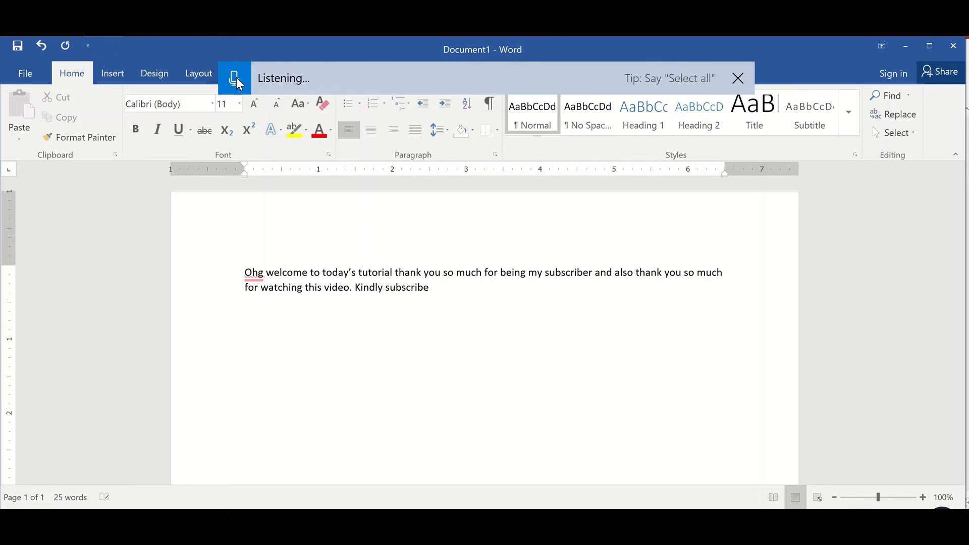